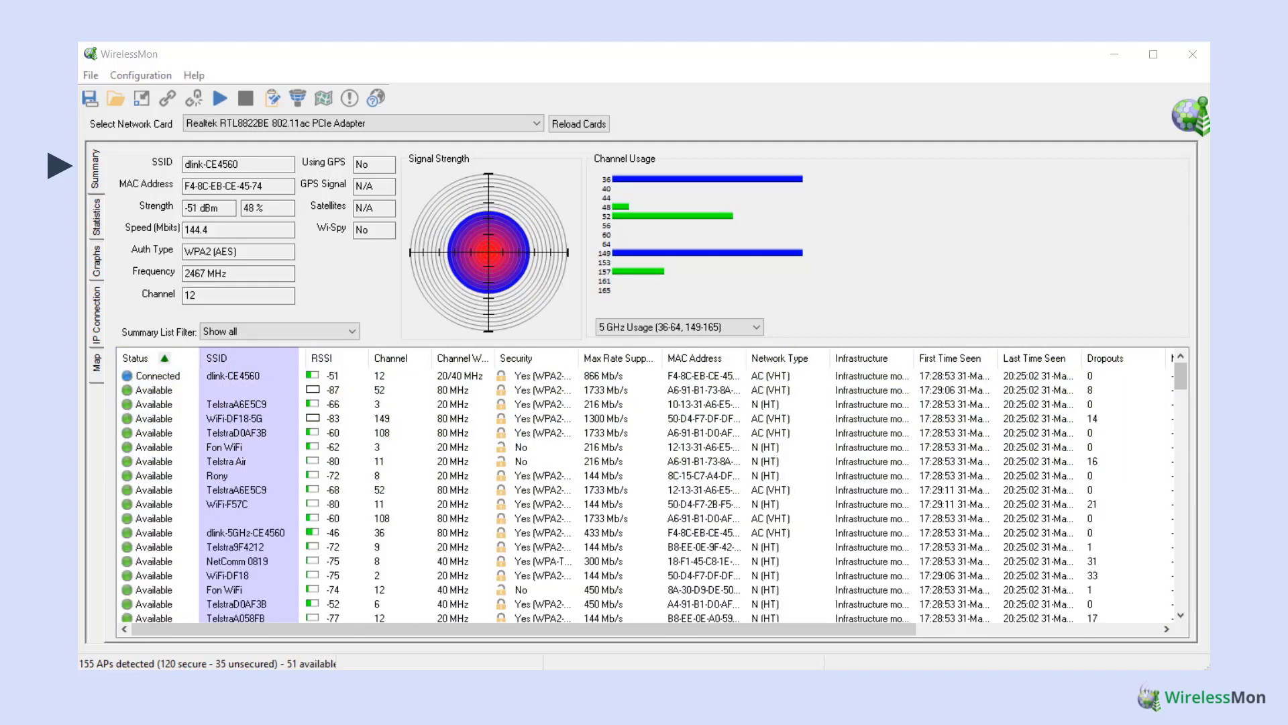
- Select the unnamed 80 MHz access point on channel 36, view its context menu, then show frame statistics
{"action": "left_click", "coordinate": [386, 357]}
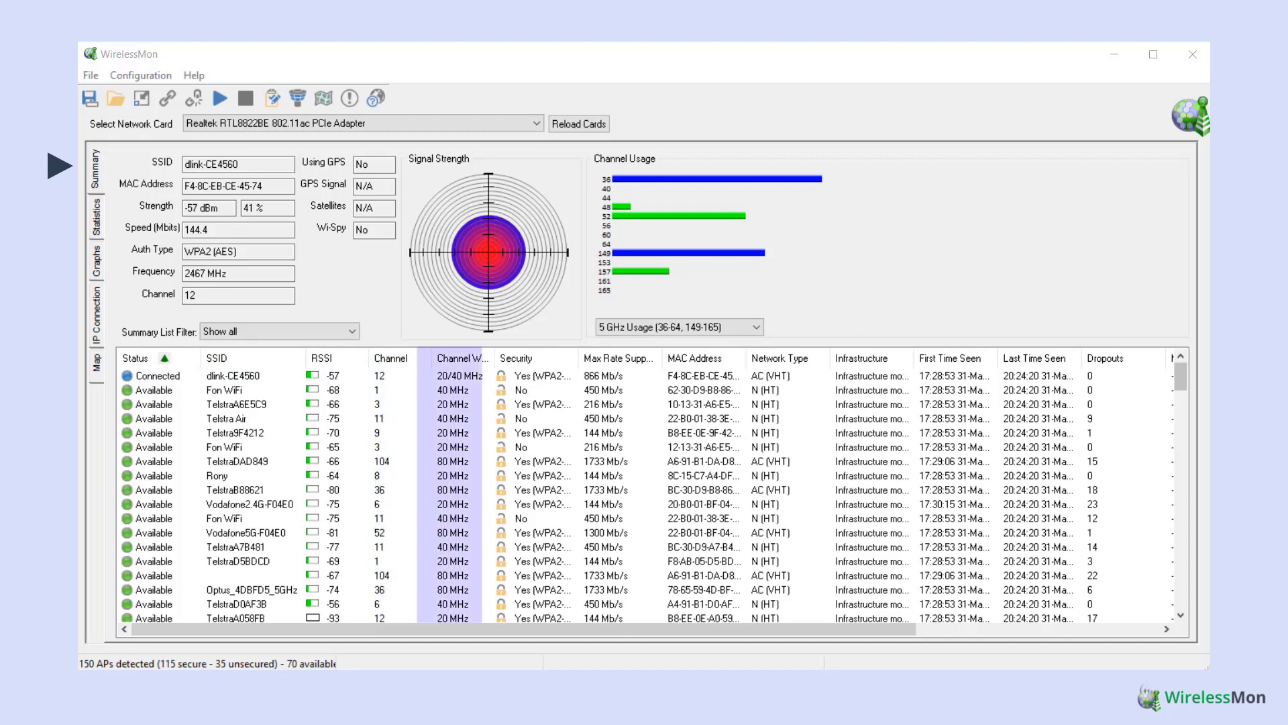
{"action": "left_click", "coordinate": [523, 357]}
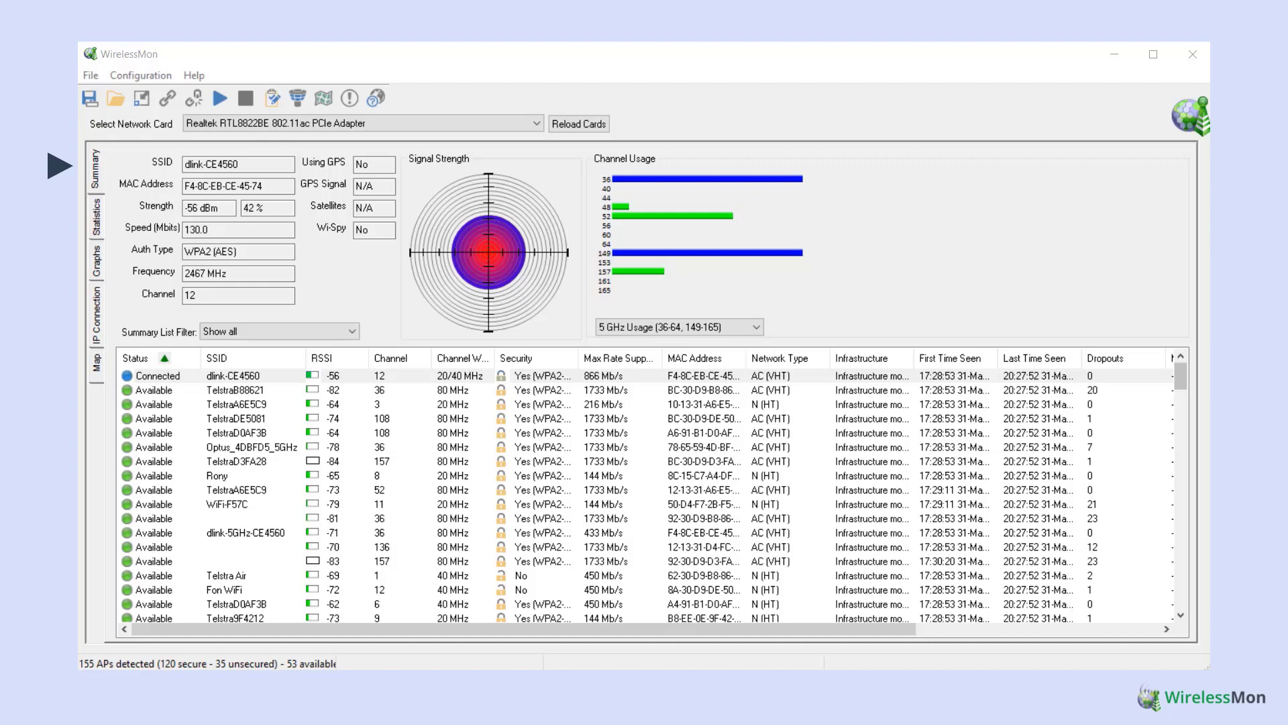
{"action": "left_click", "coordinate": [247, 518]}
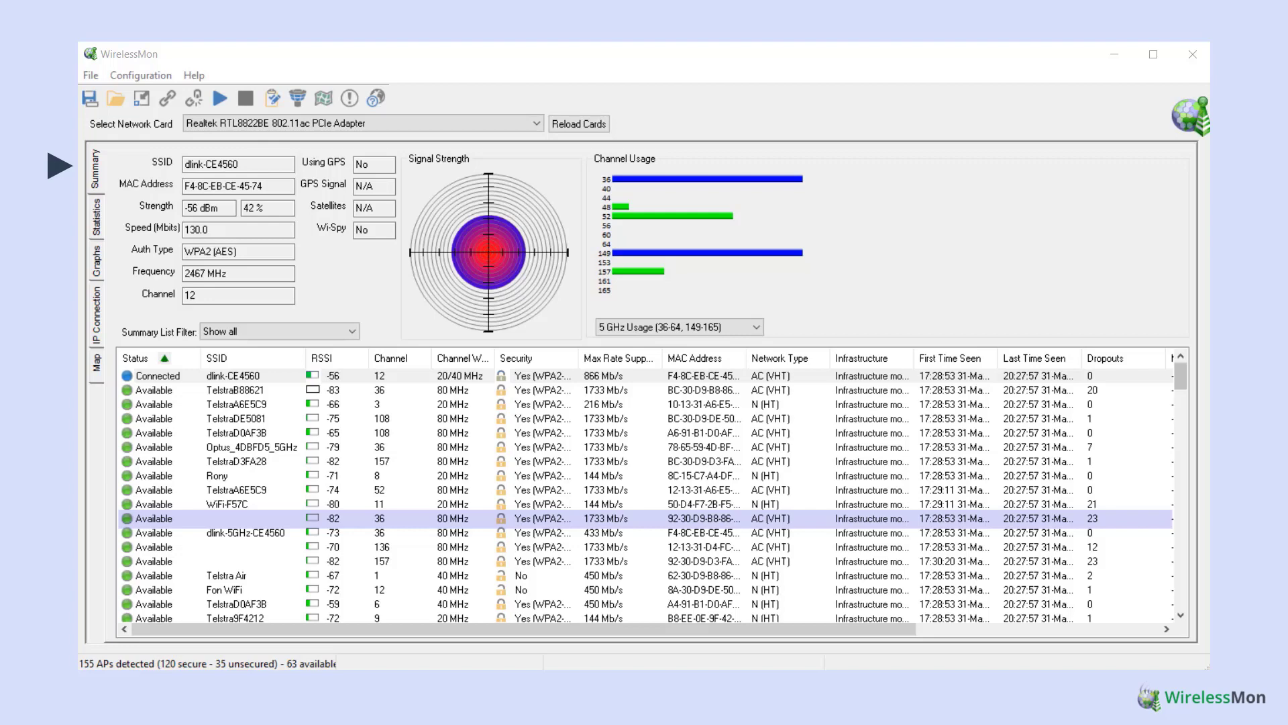
{"action": "right_click", "coordinate": [213, 518]}
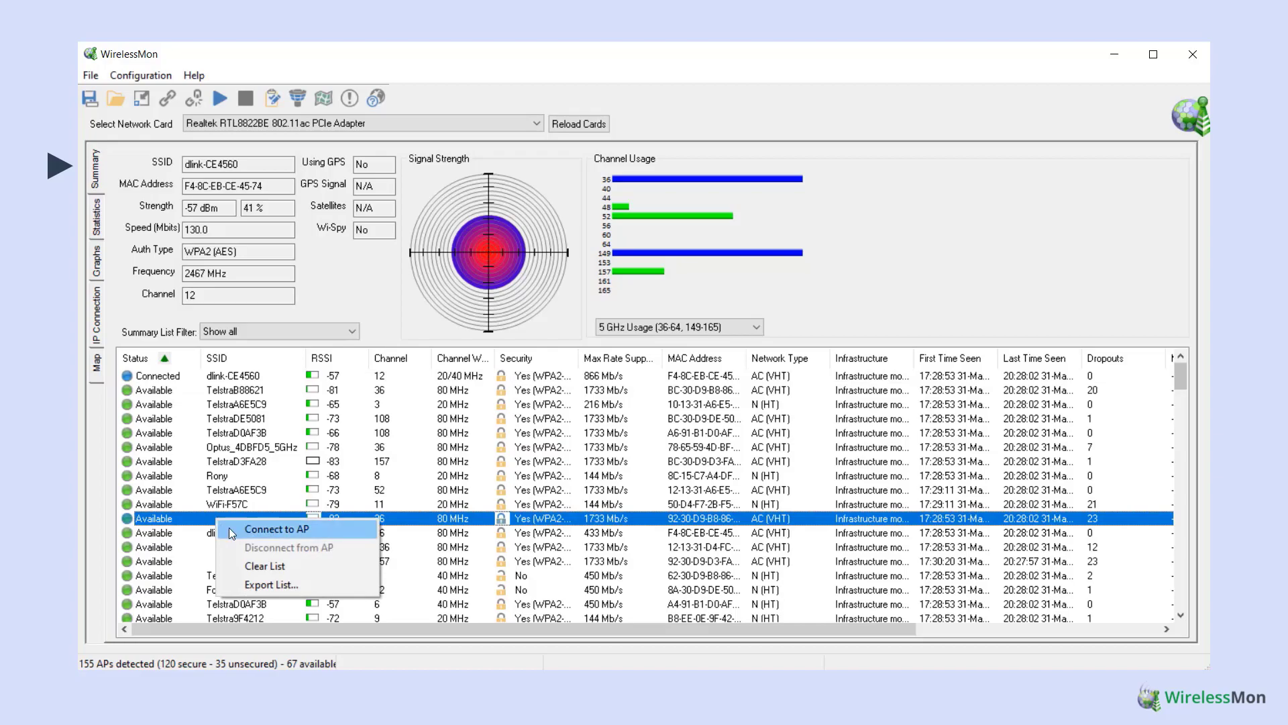
{"action": "left_click", "coordinate": [275, 528]}
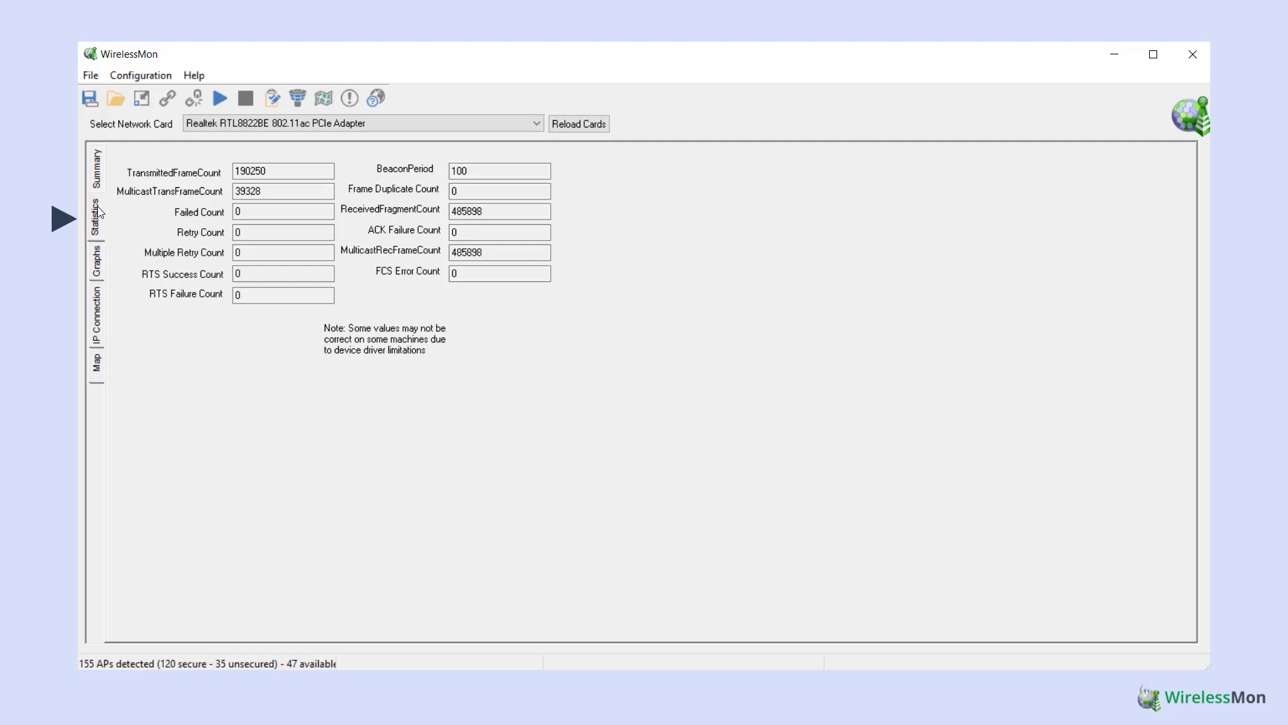
- Show the signal strength percentage graph over time, hovering around 40%
{"action": "left_click", "coordinate": [90, 76]}
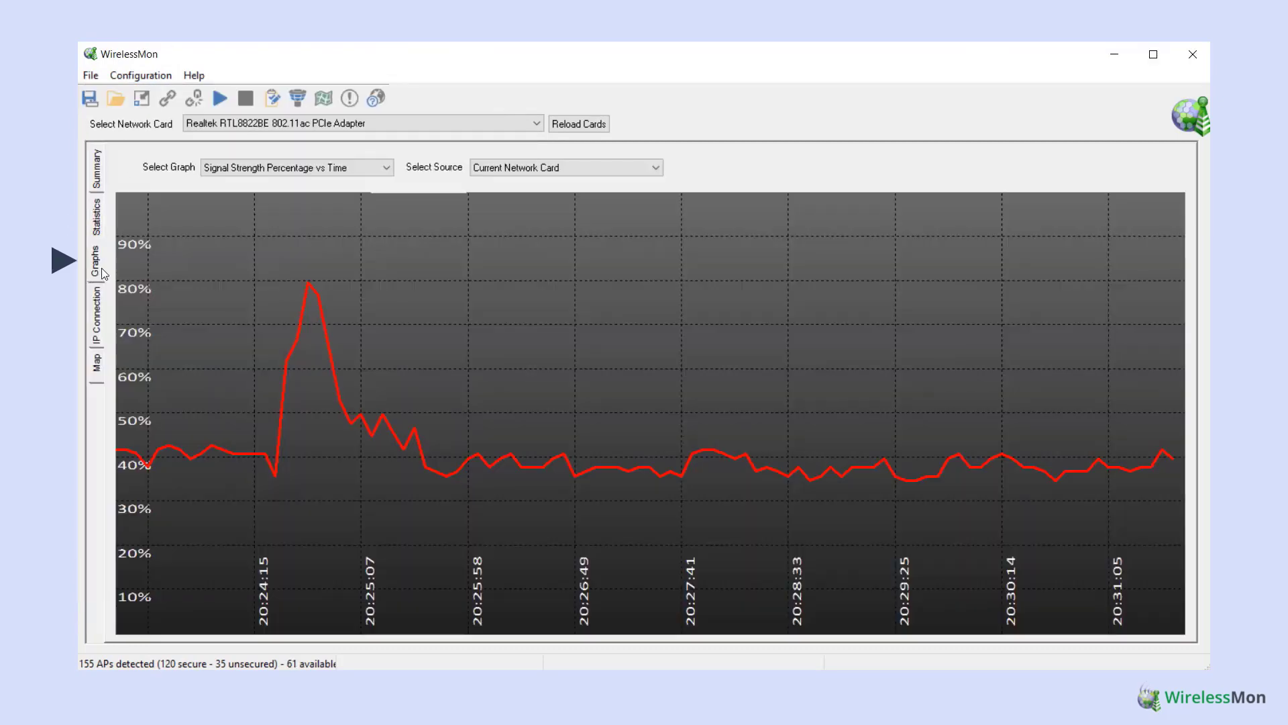
- Try the received-rate graph and IP connection details, then show the floor-plan signal map
{"action": "left_click", "coordinate": [296, 166]}
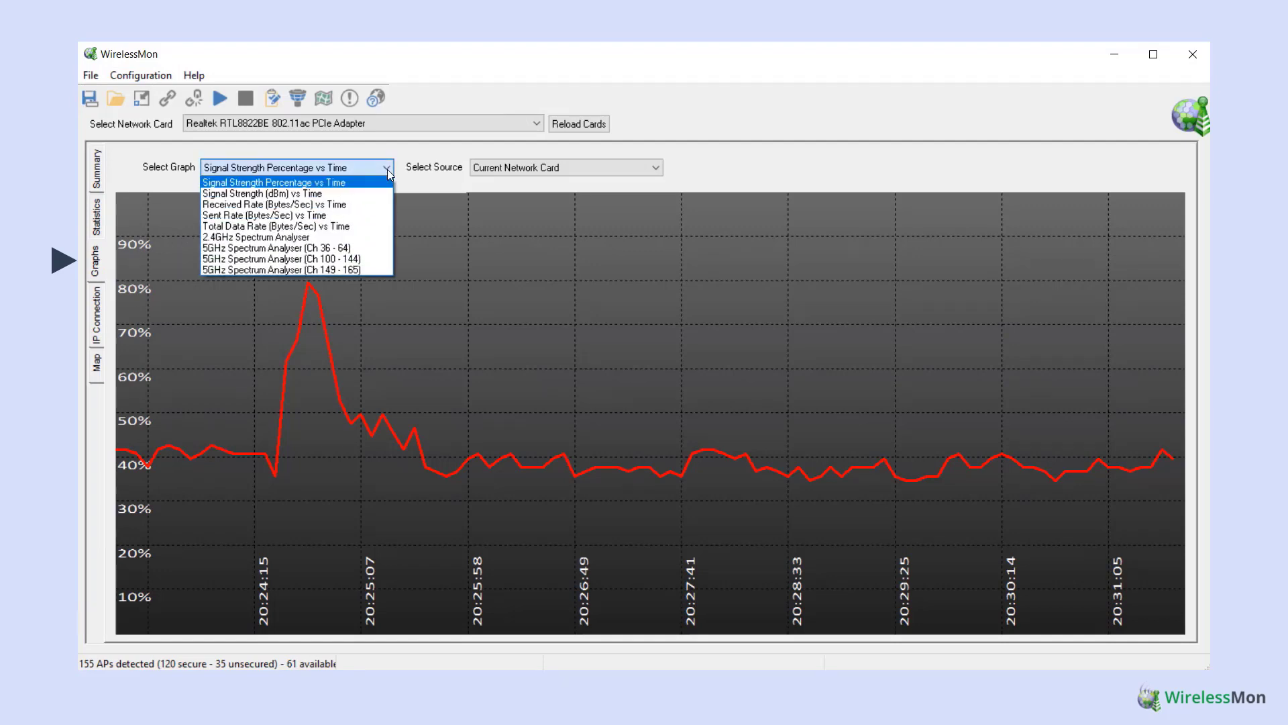
{"action": "left_click", "coordinate": [262, 193]}
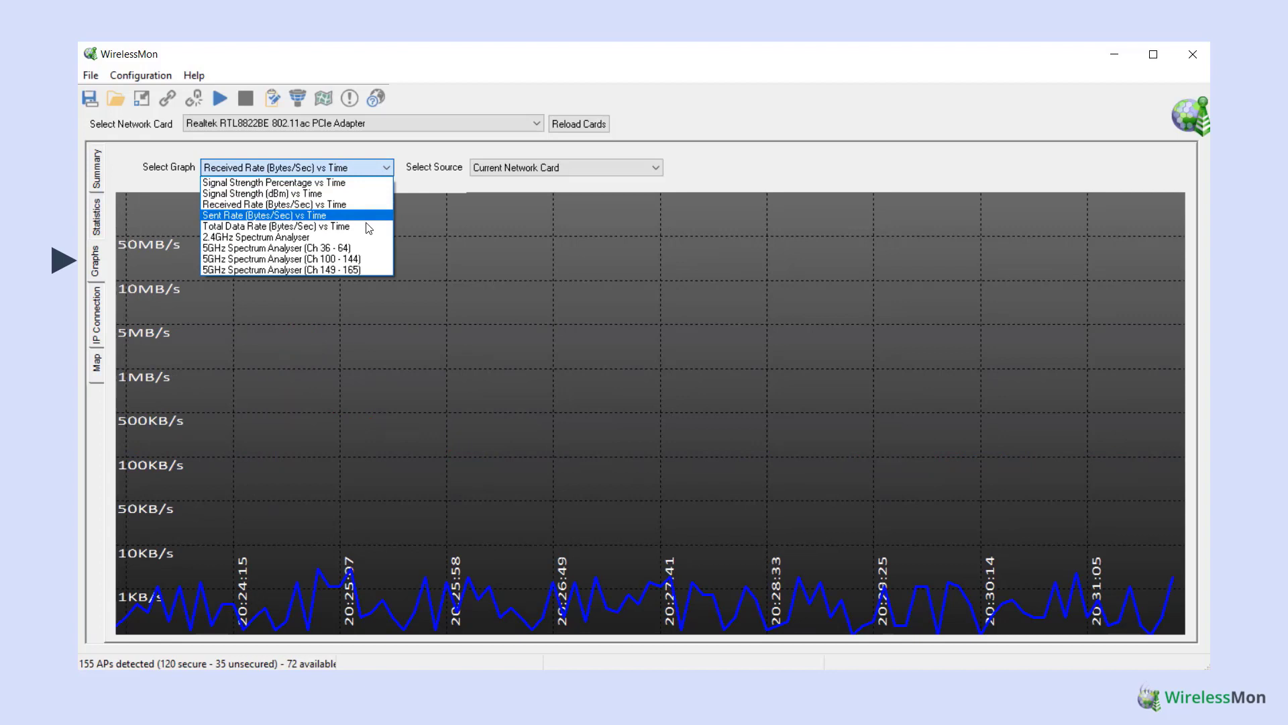
{"action": "left_click", "coordinate": [255, 236]}
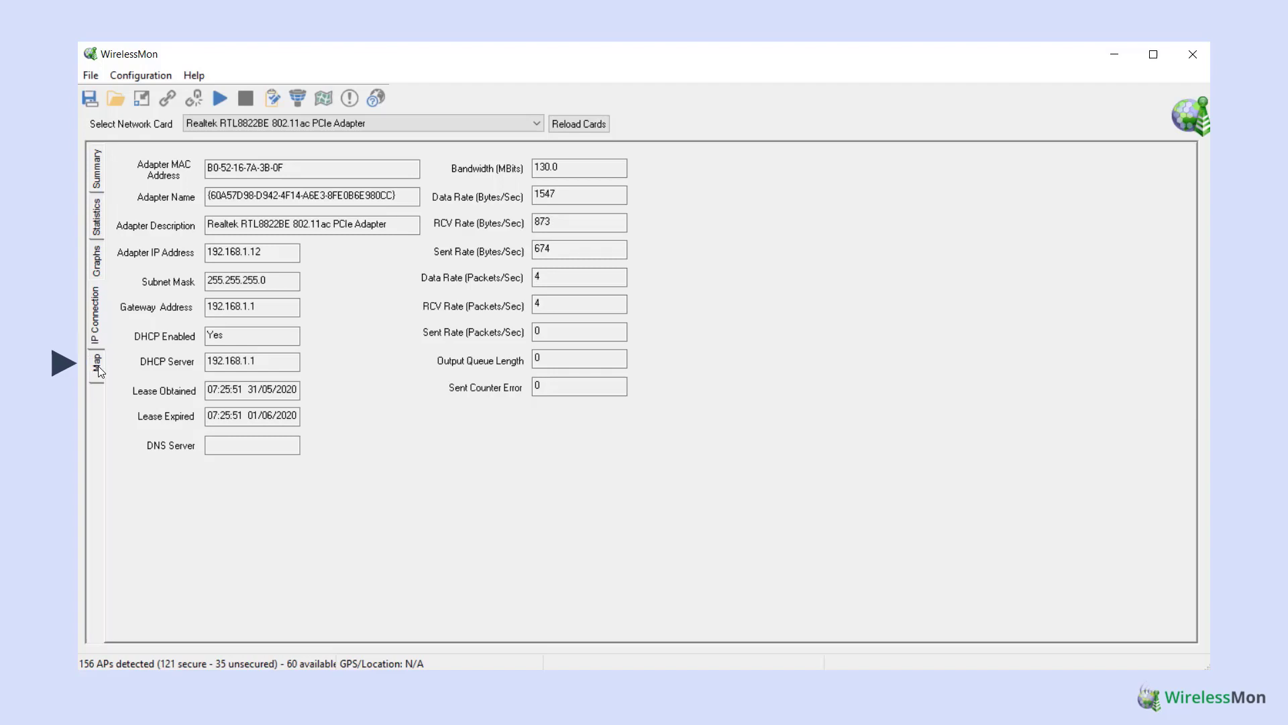
{"action": "left_click", "coordinate": [98, 360]}
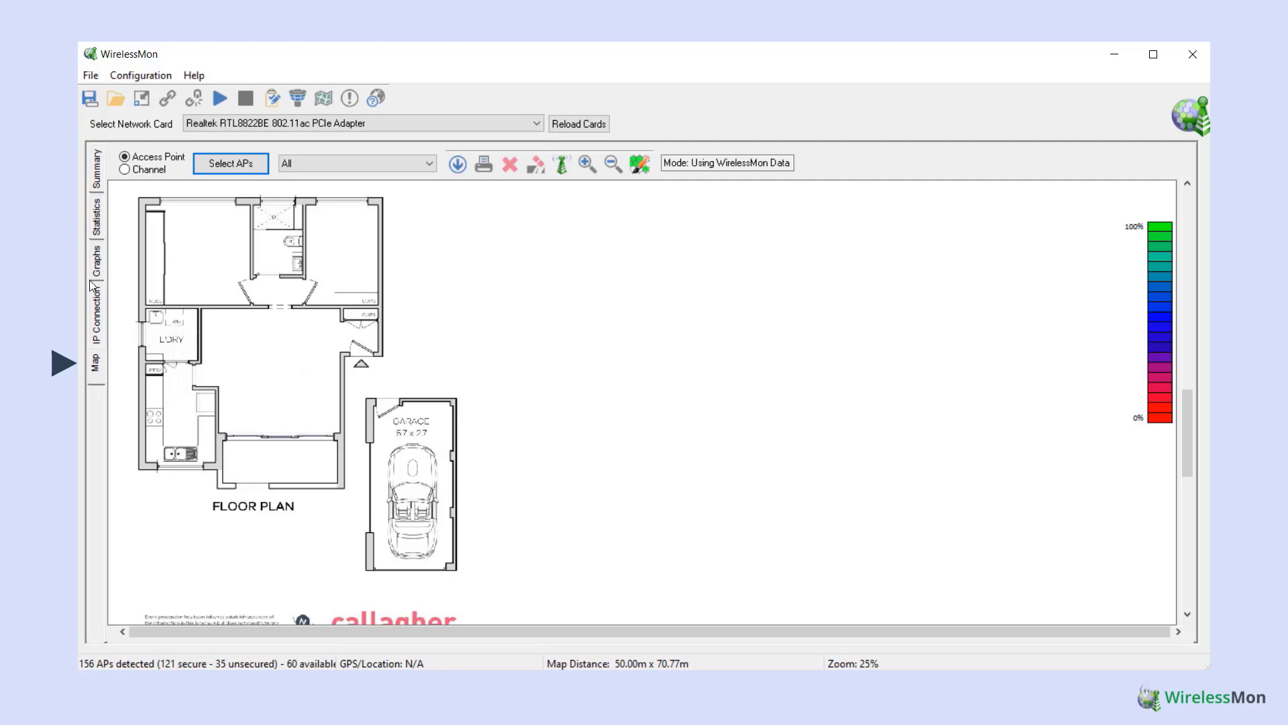
- In Configuration > Map options, toggle calculating signal loss from walls
{"action": "left_click", "coordinate": [141, 75]}
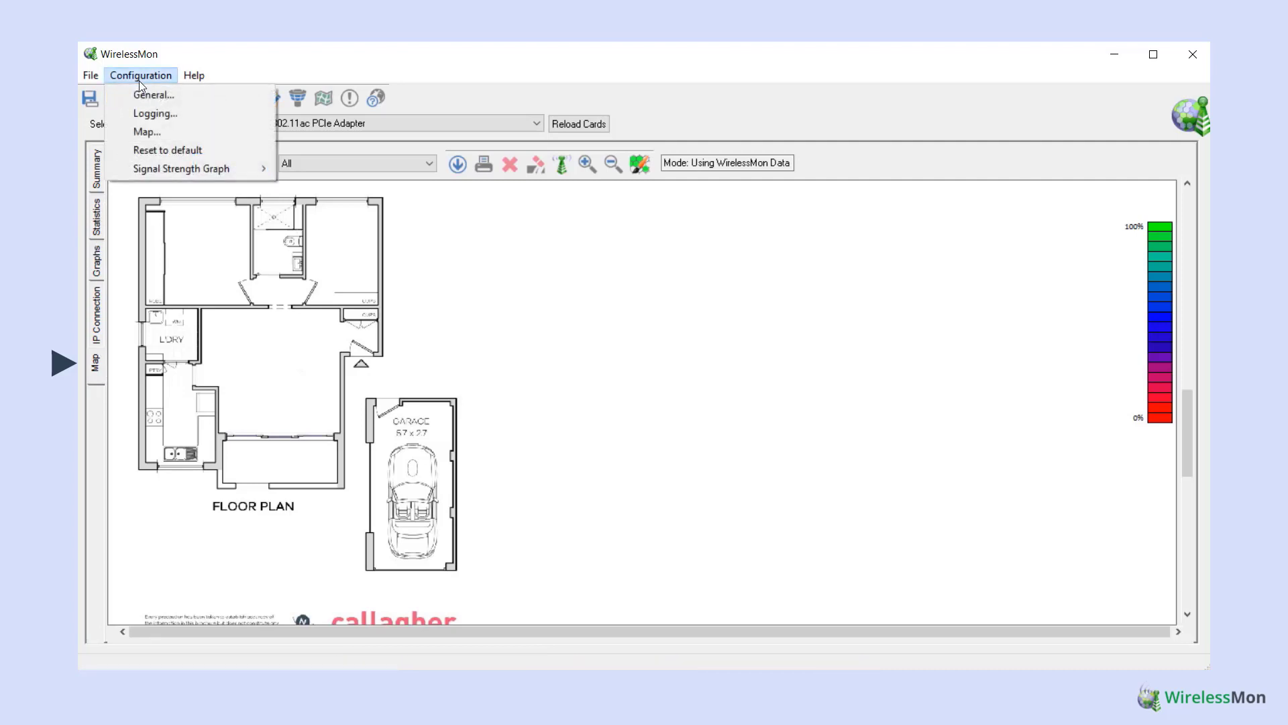
{"action": "mouse_move", "coordinate": [147, 132]}
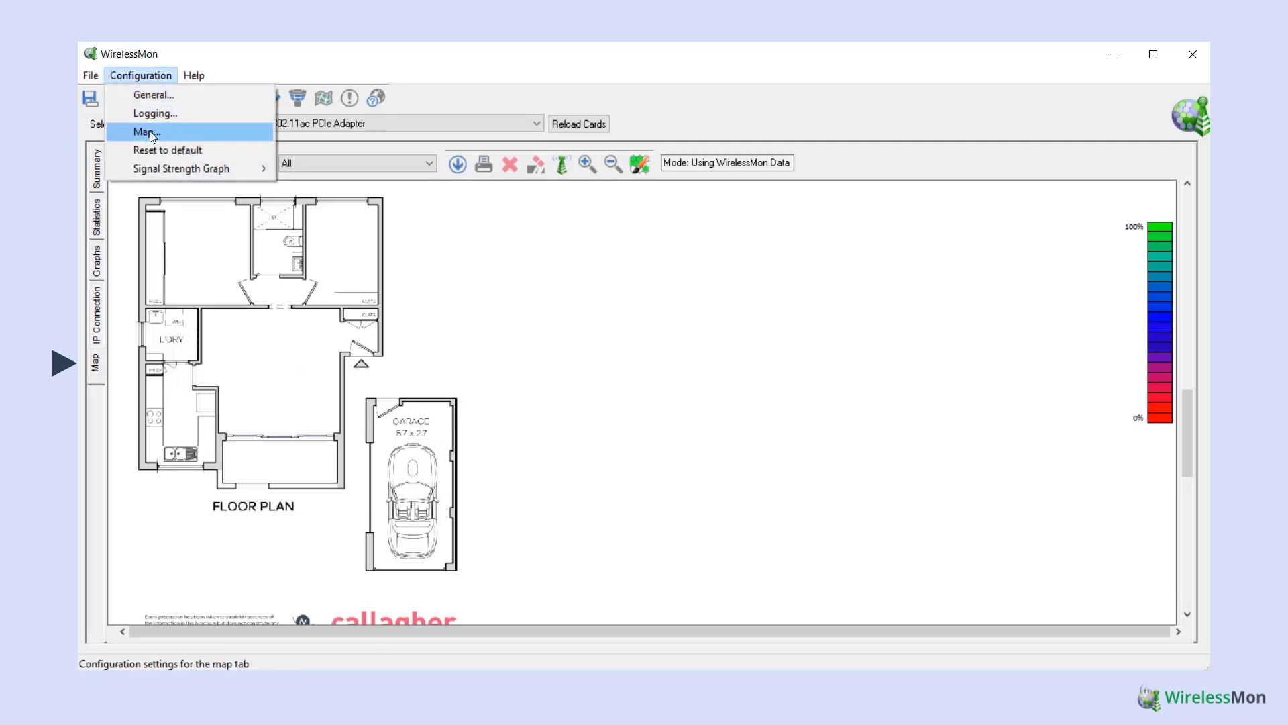
{"action": "left_click", "coordinate": [145, 132]}
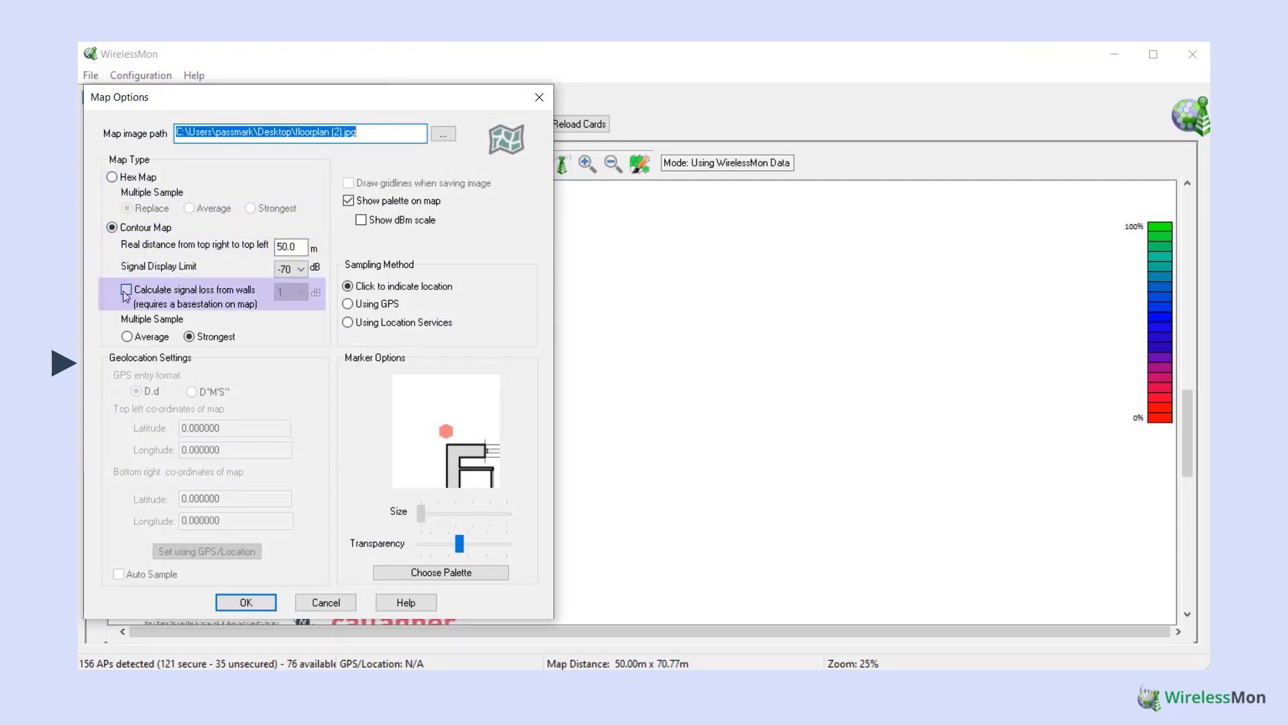
{"action": "left_click", "coordinate": [244, 602]}
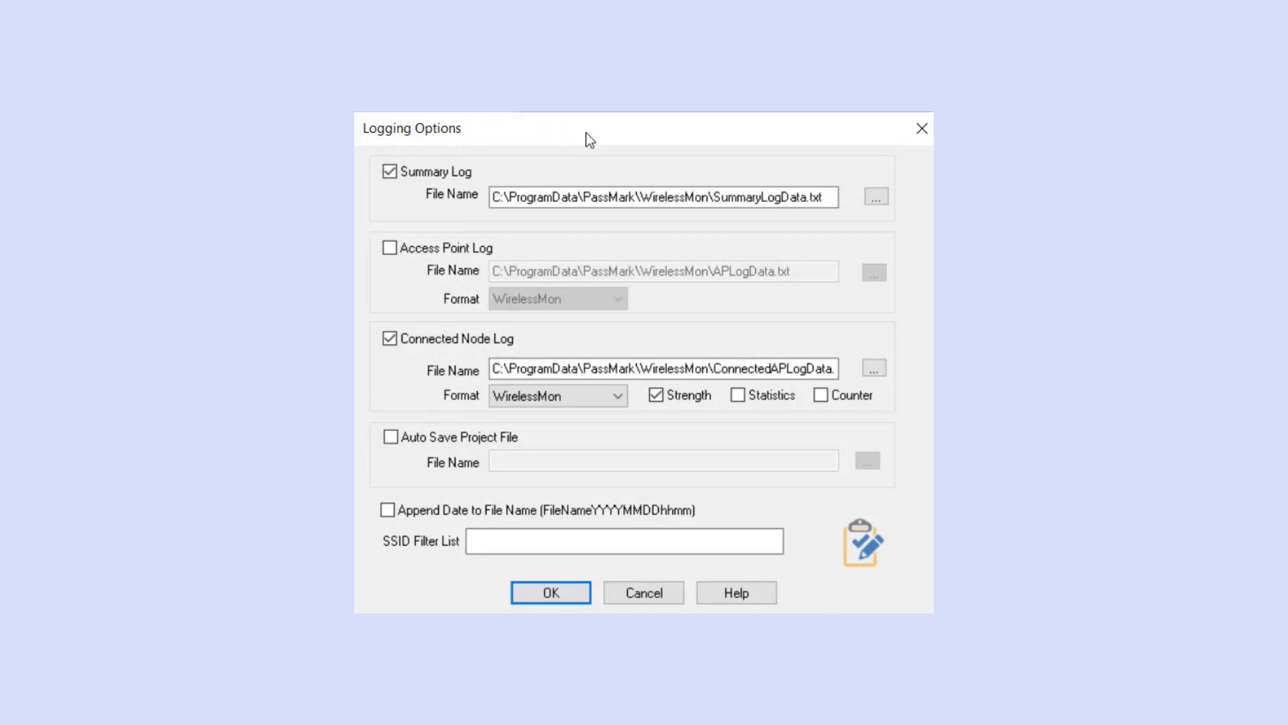
{"action": "mouse_move", "coordinate": [881, 133]}
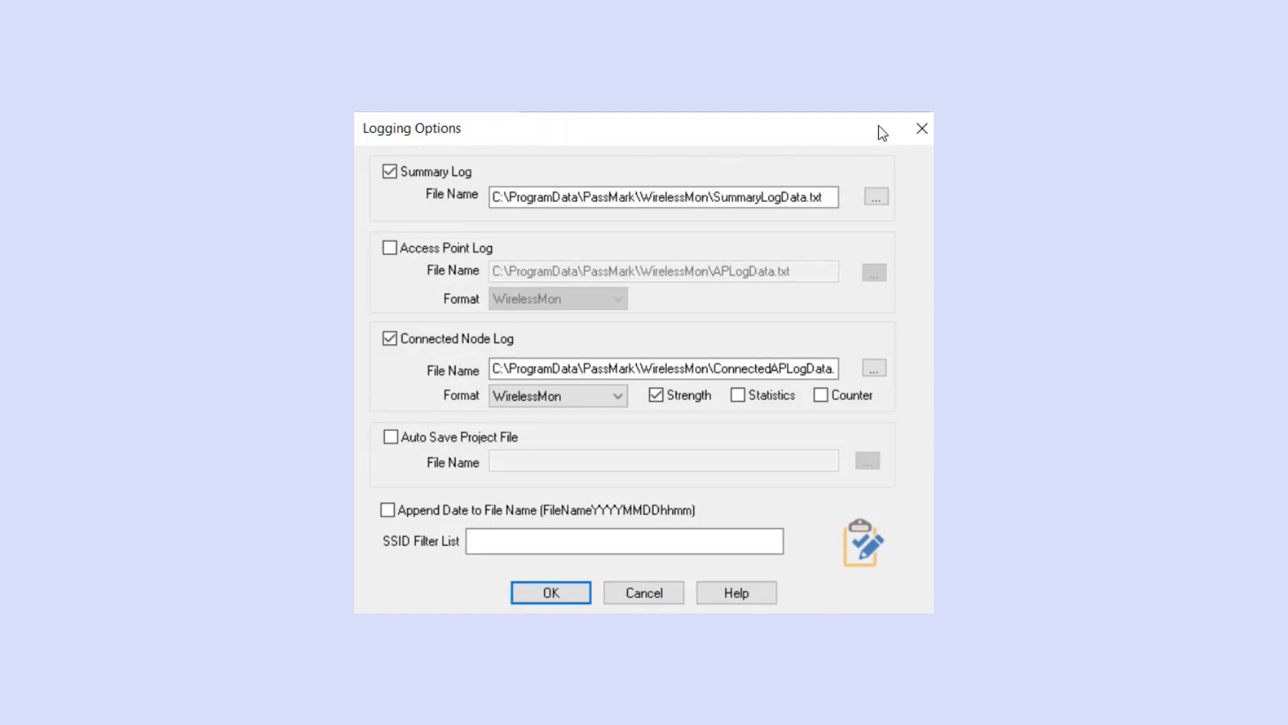